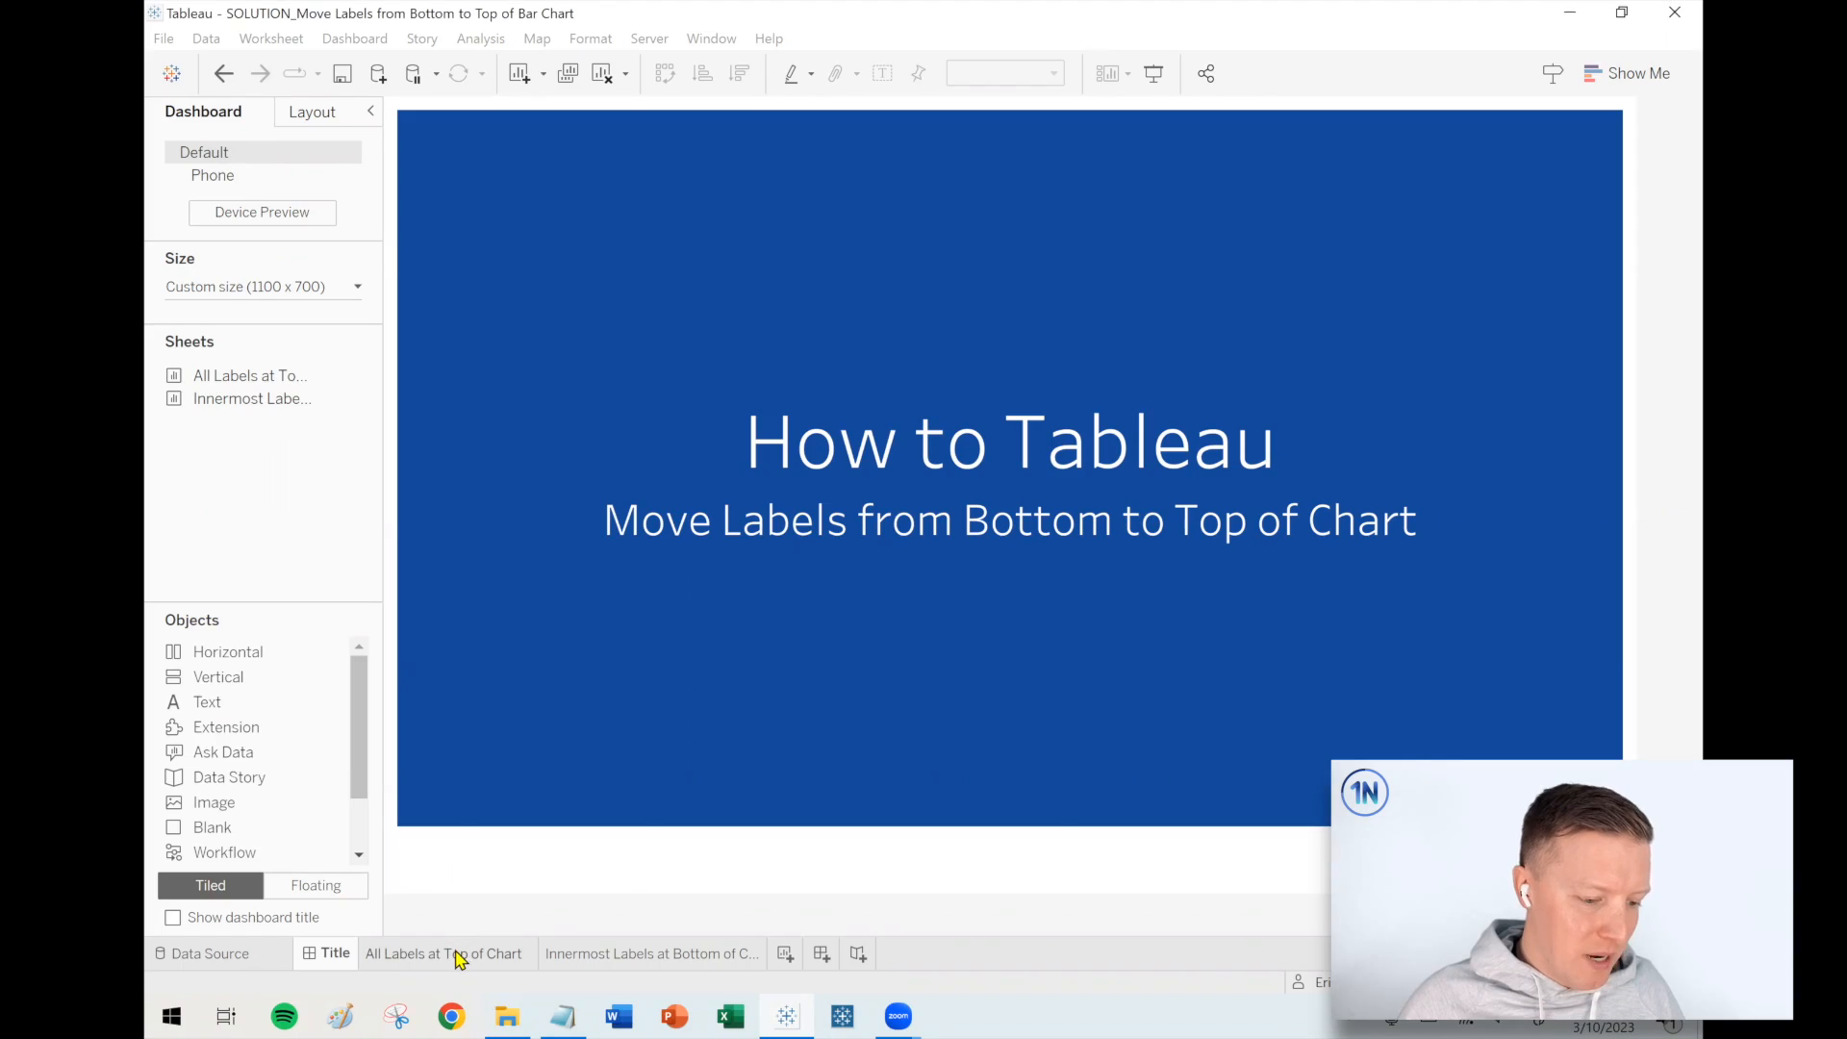
- Compare the 'All Labels at Top of Chart' and 'Innermost Labels at Bottom of Chart' sheets
{"action": "left_click", "coordinate": [447, 953]}
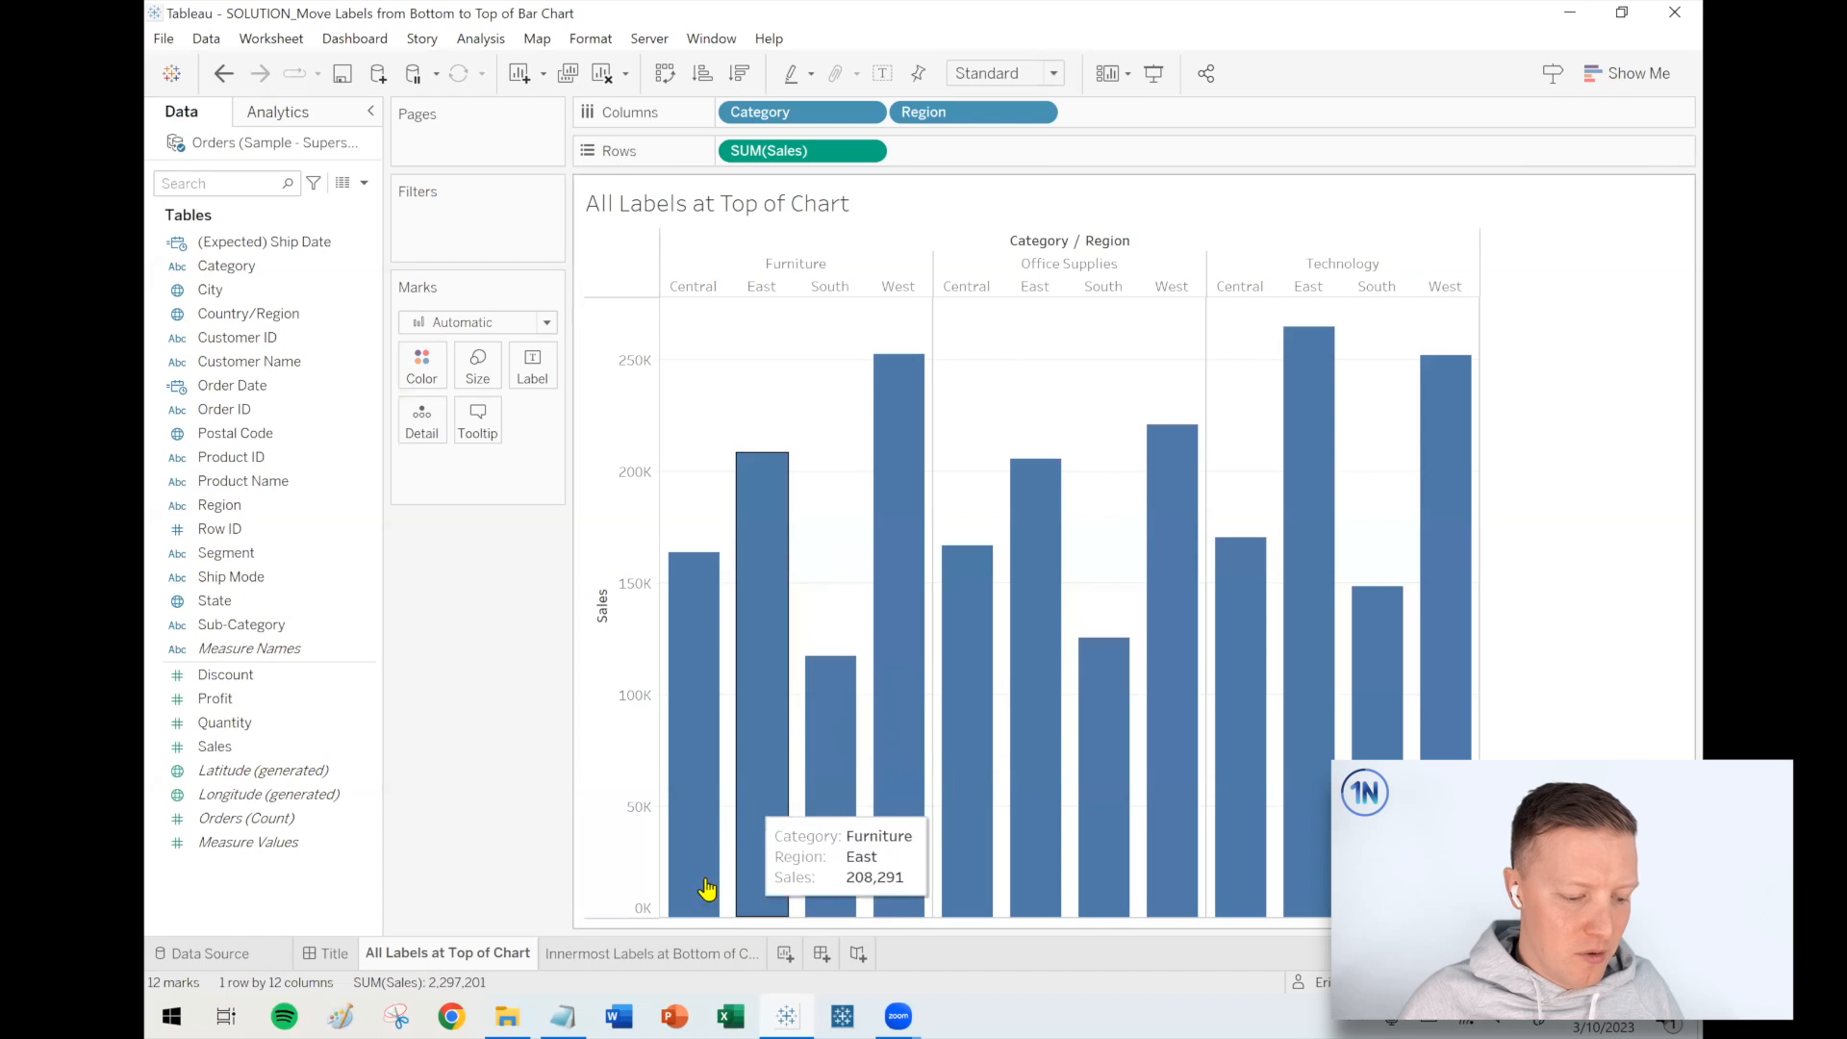
{"action": "left_click", "coordinate": [650, 953]}
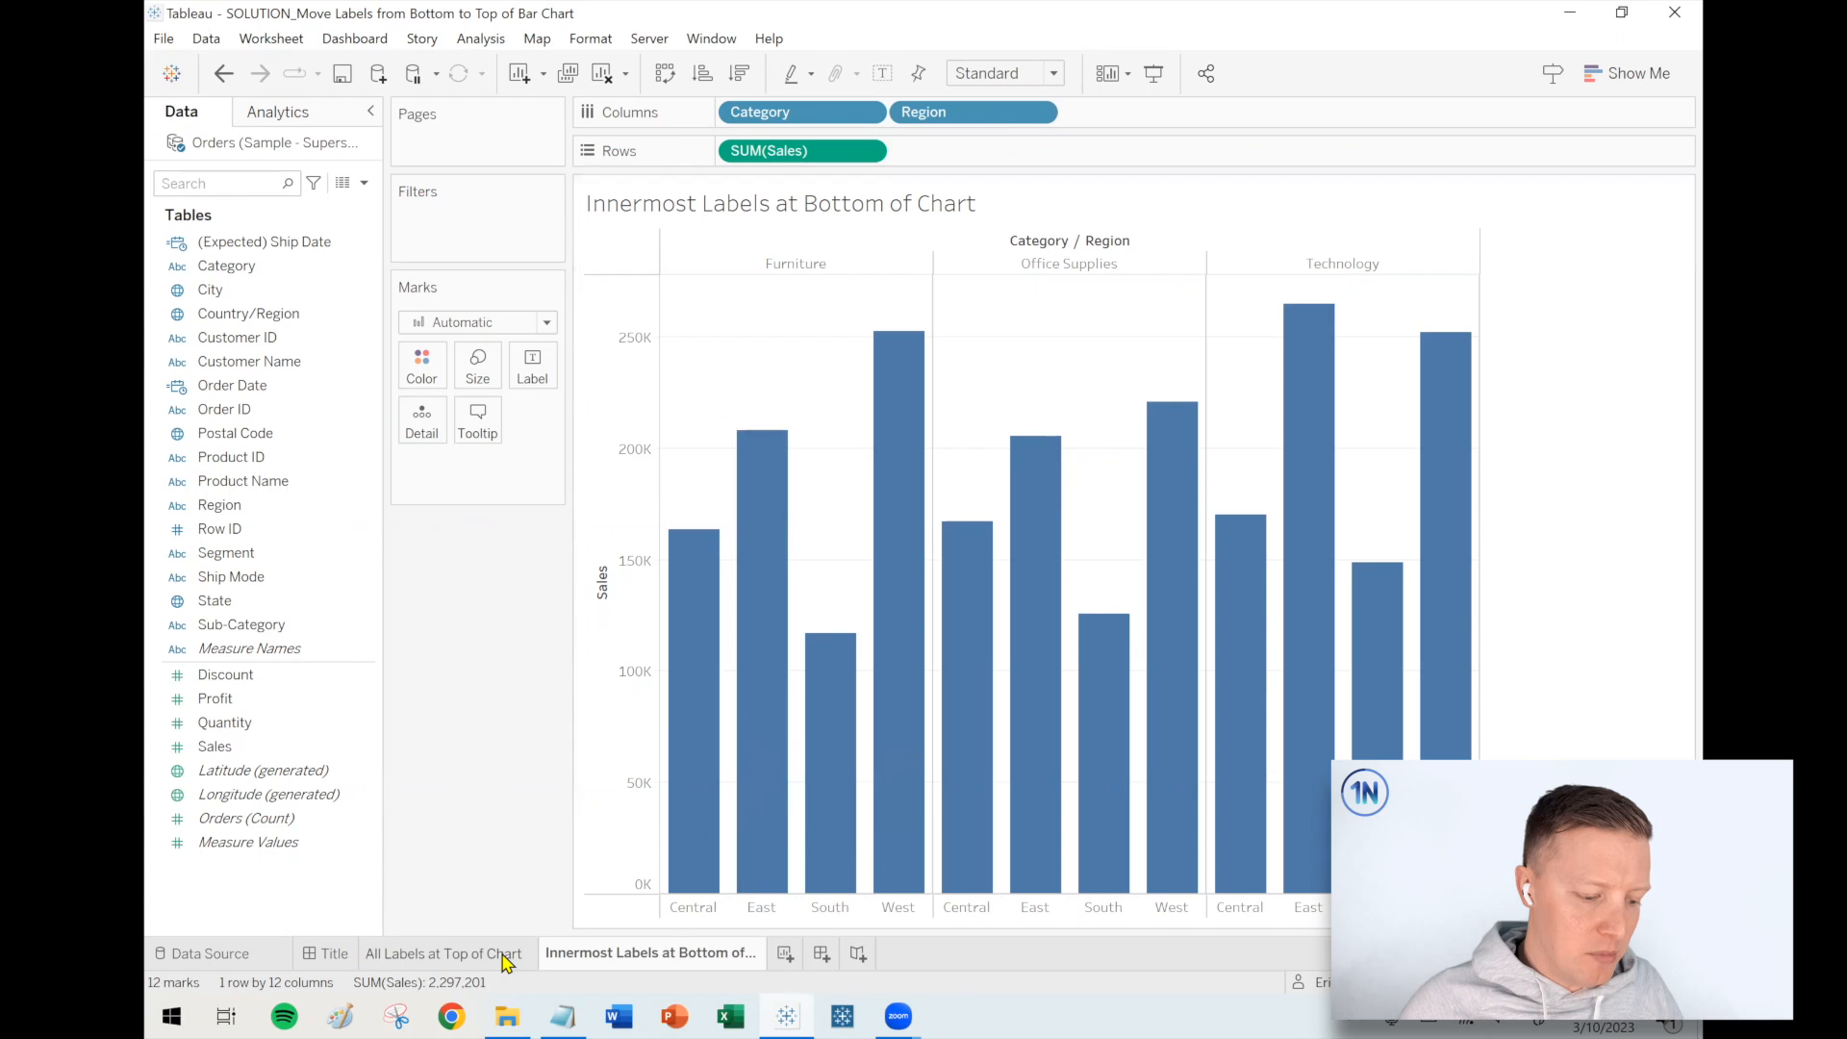
{"action": "mouse_move", "coordinate": [444, 953]}
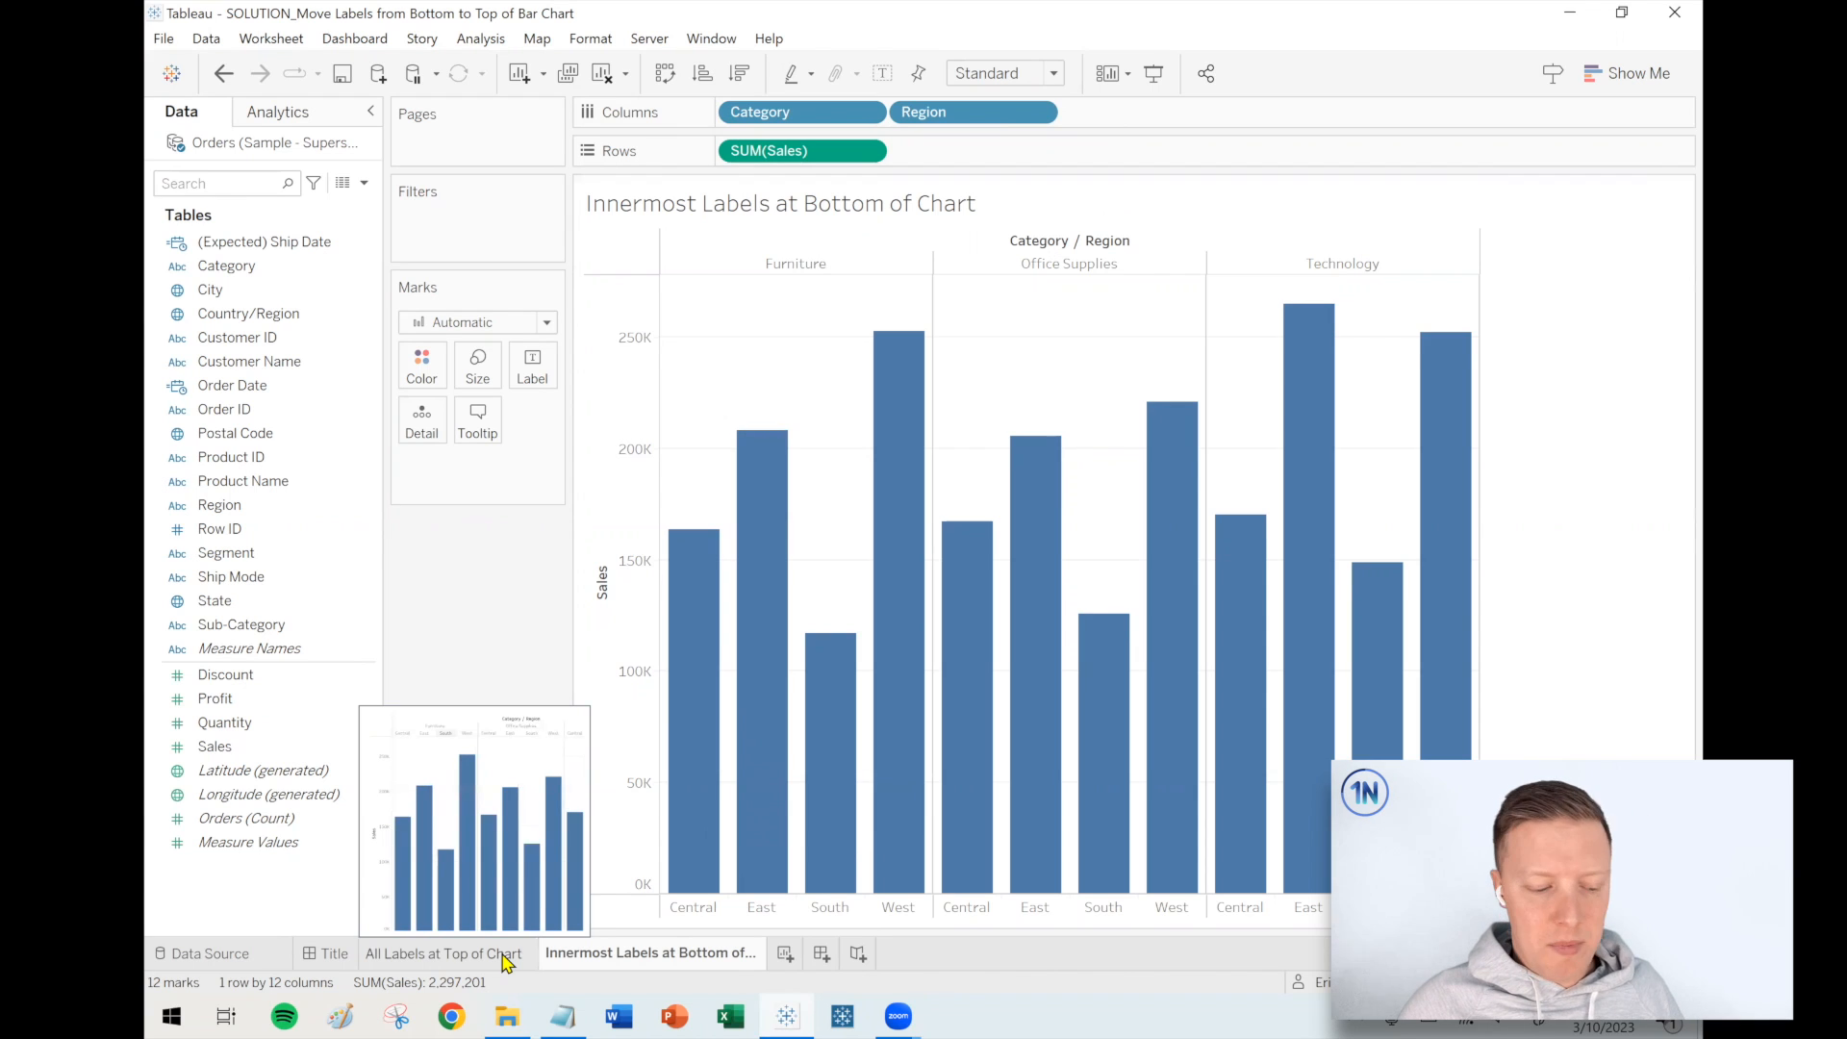
{"action": "left_click", "coordinate": [445, 954]}
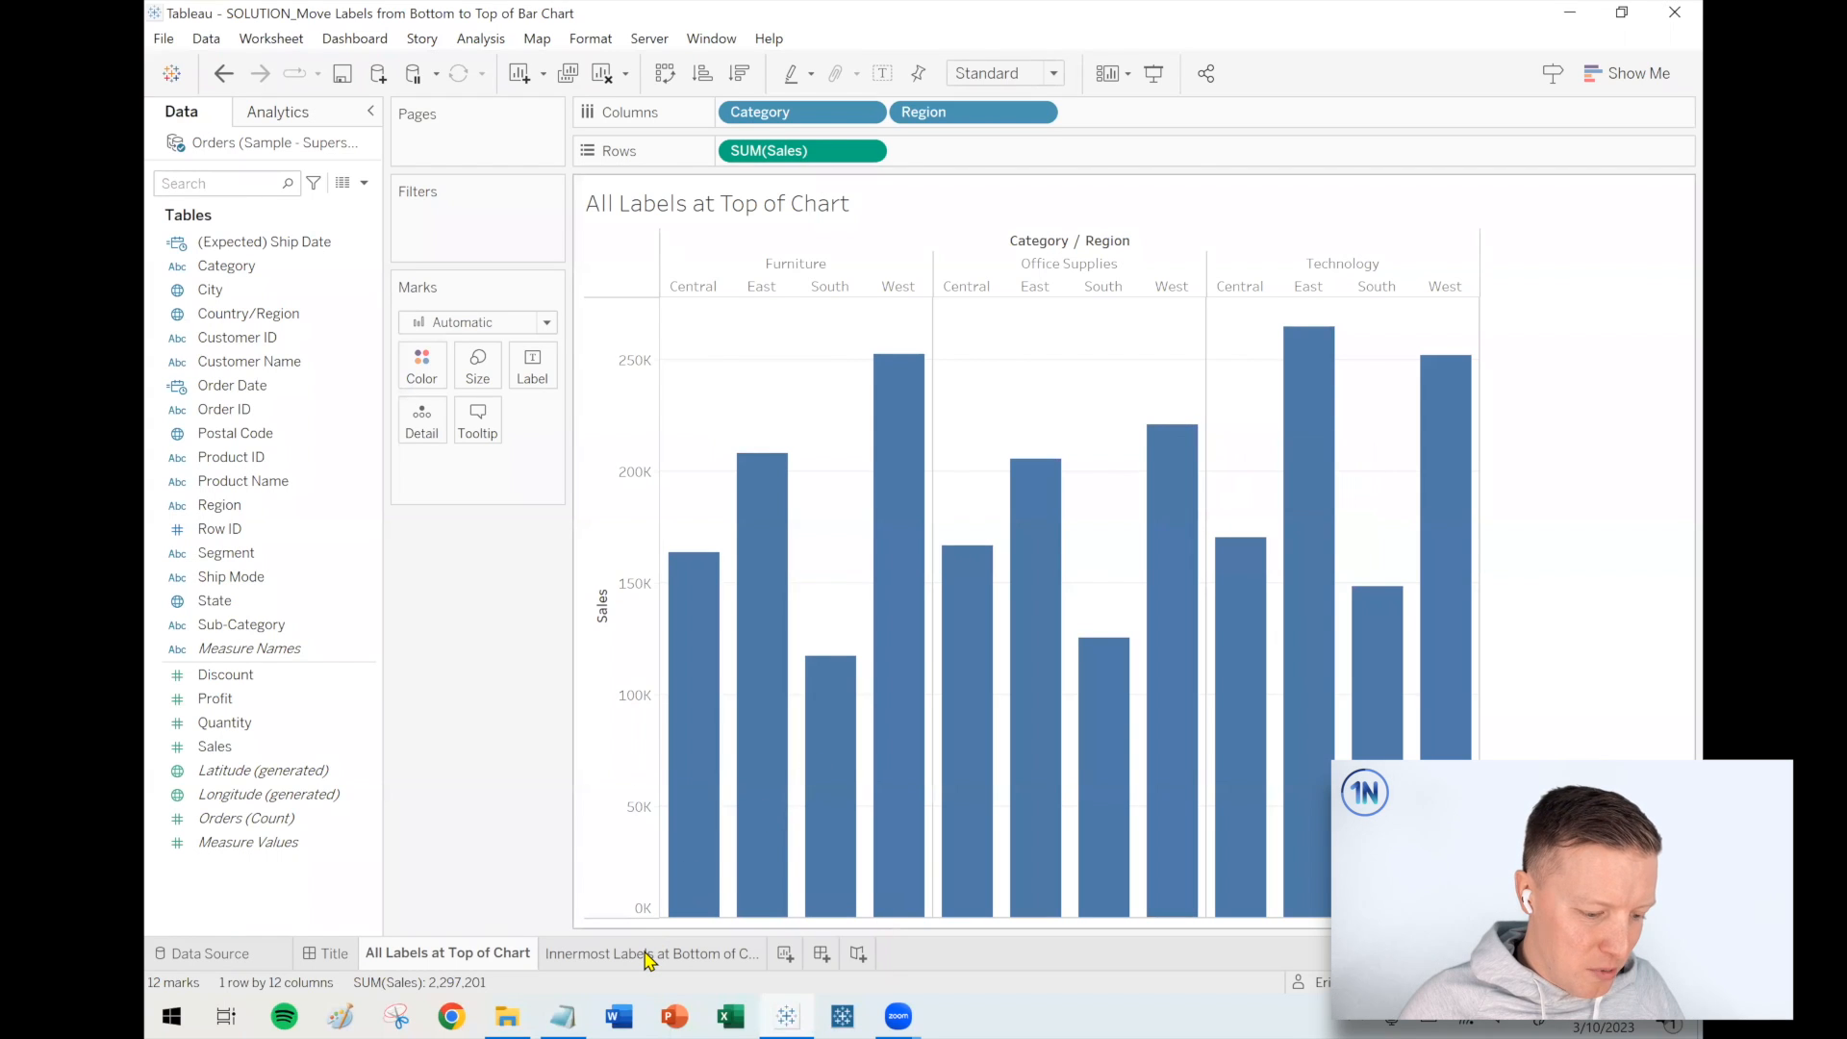
{"action": "left_click", "coordinate": [650, 953]}
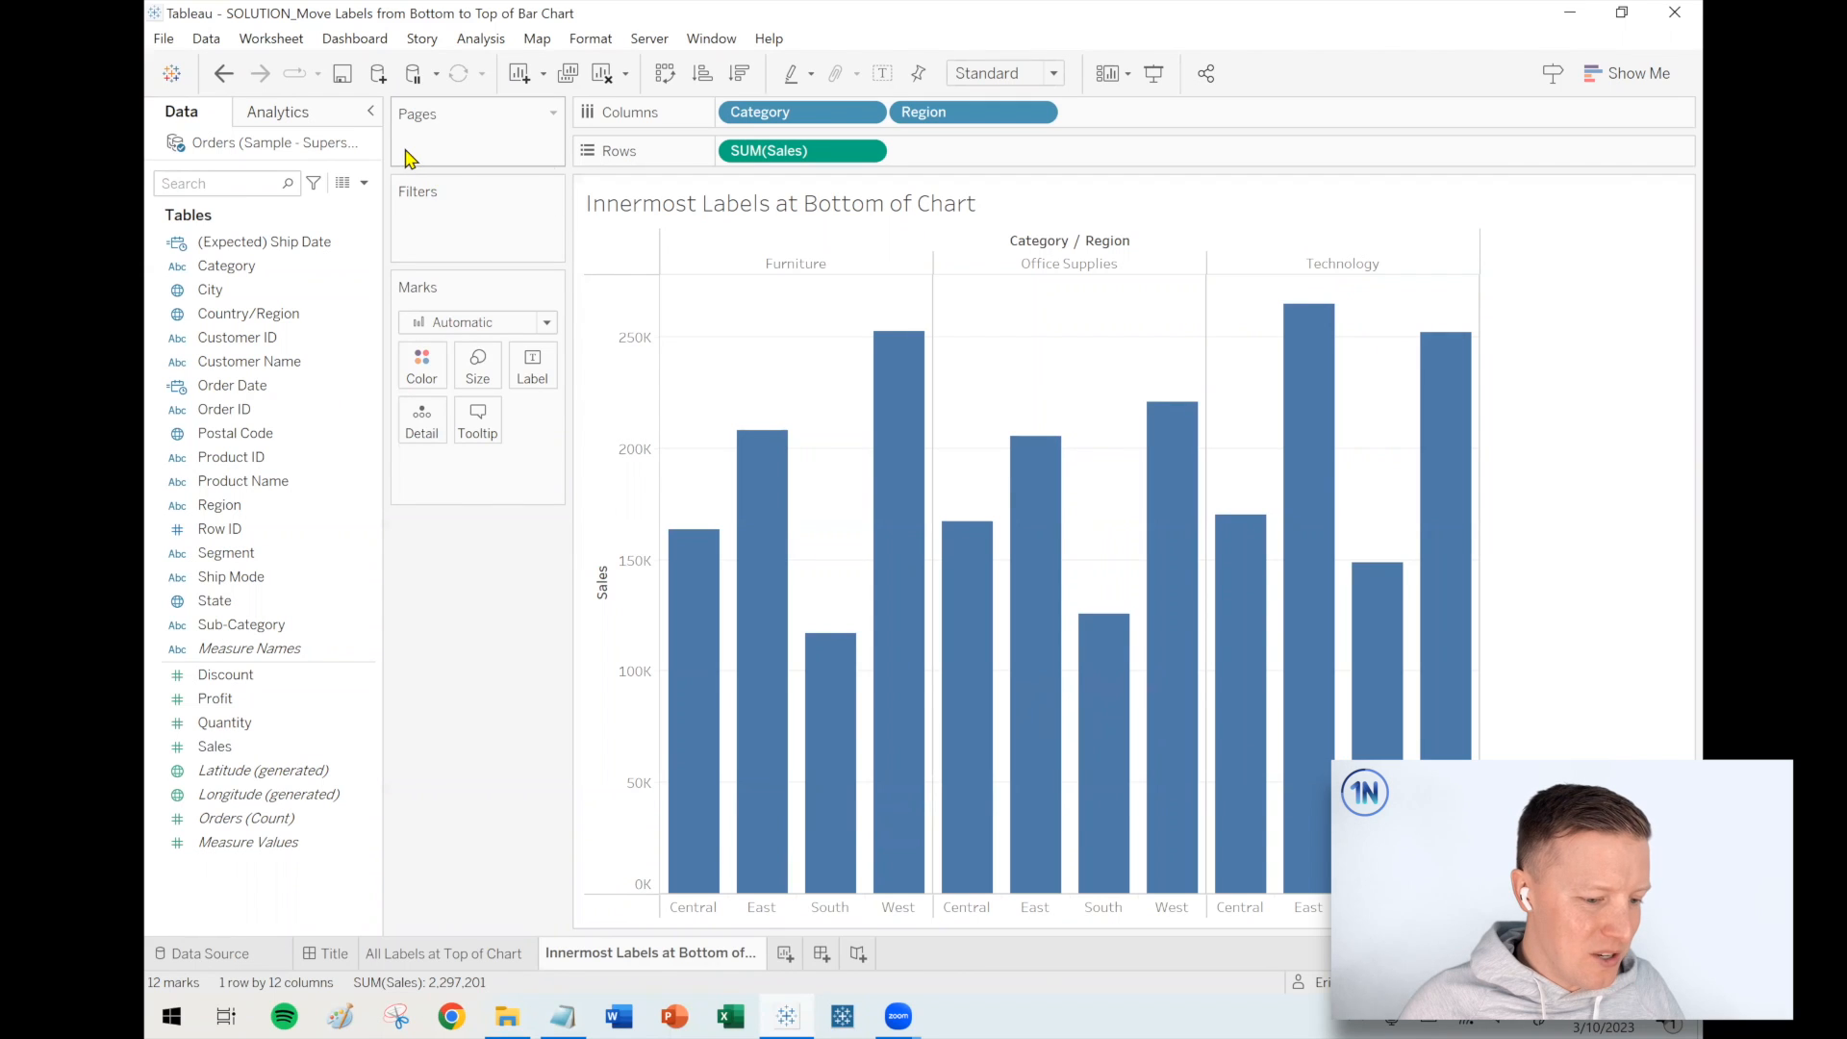
- Show the Analysis menu's Table Layout submenu for the Innermost Labels chart
{"action": "left_click", "coordinate": [479, 37]}
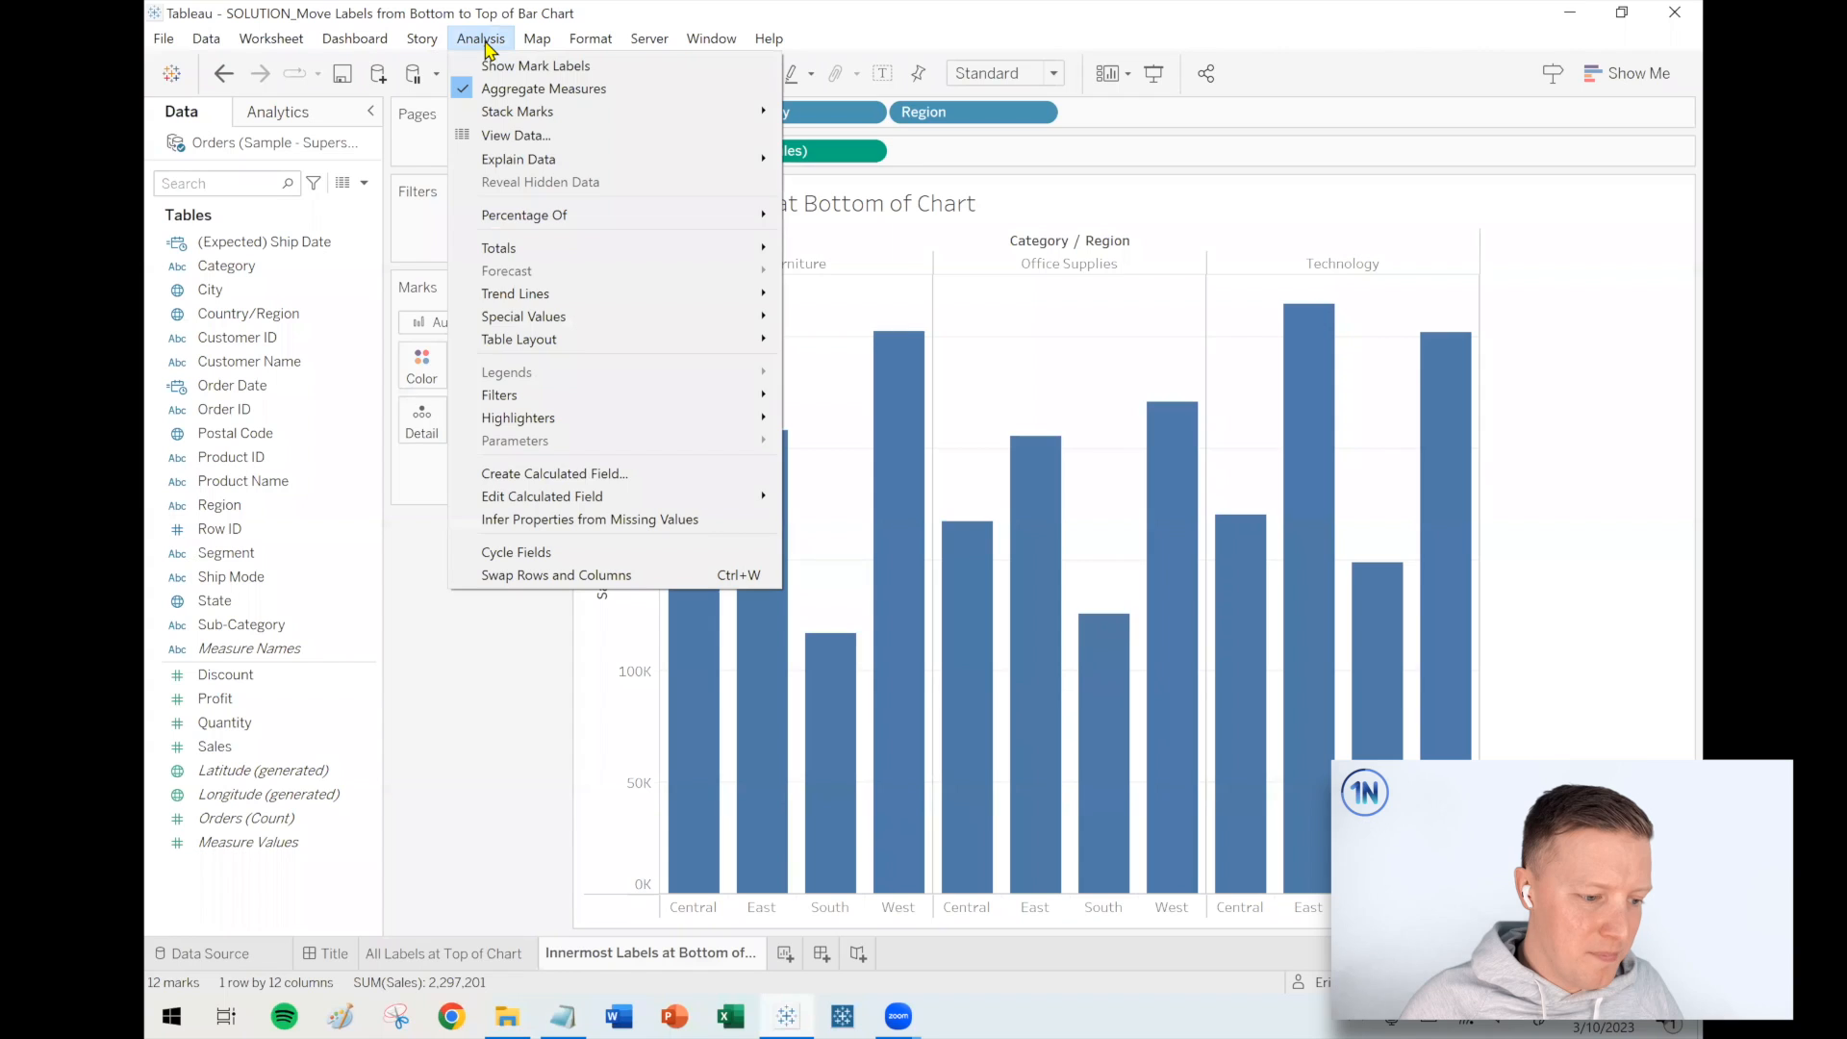
{"action": "mouse_move", "coordinate": [518, 339]}
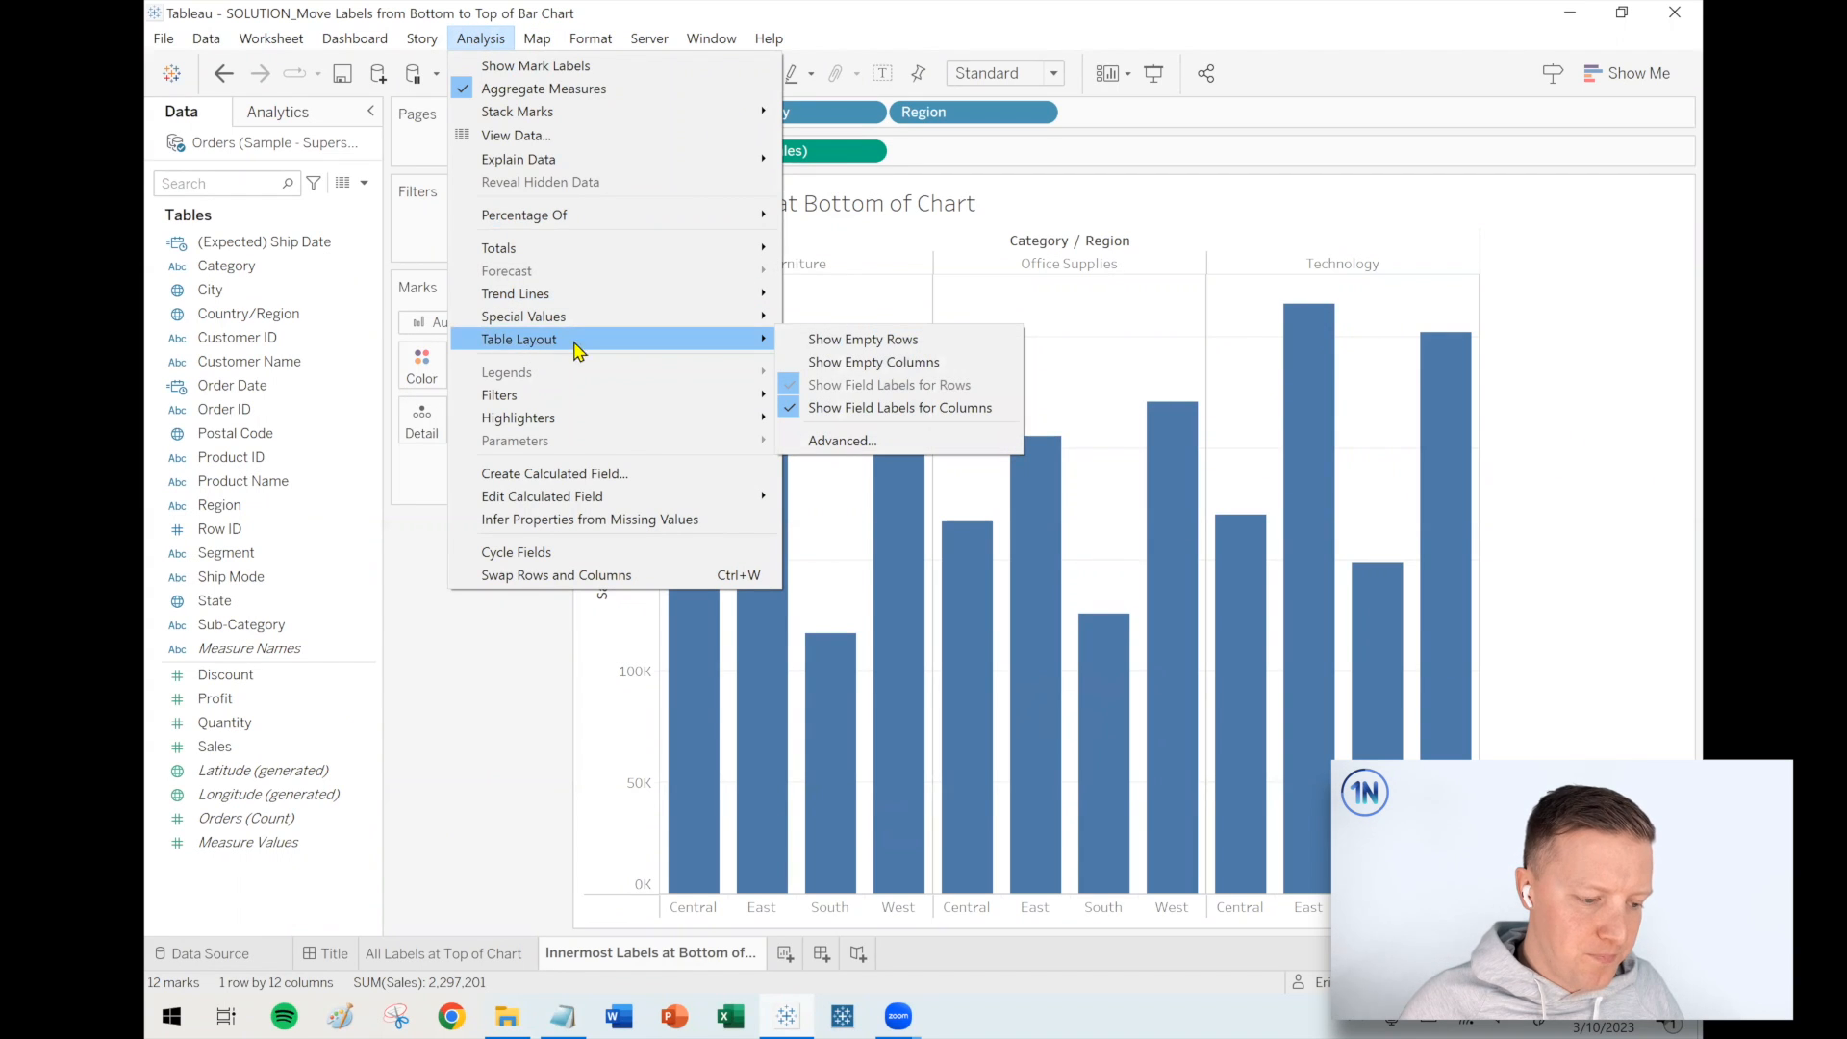
{"action": "mouse_move", "coordinate": [840, 439]}
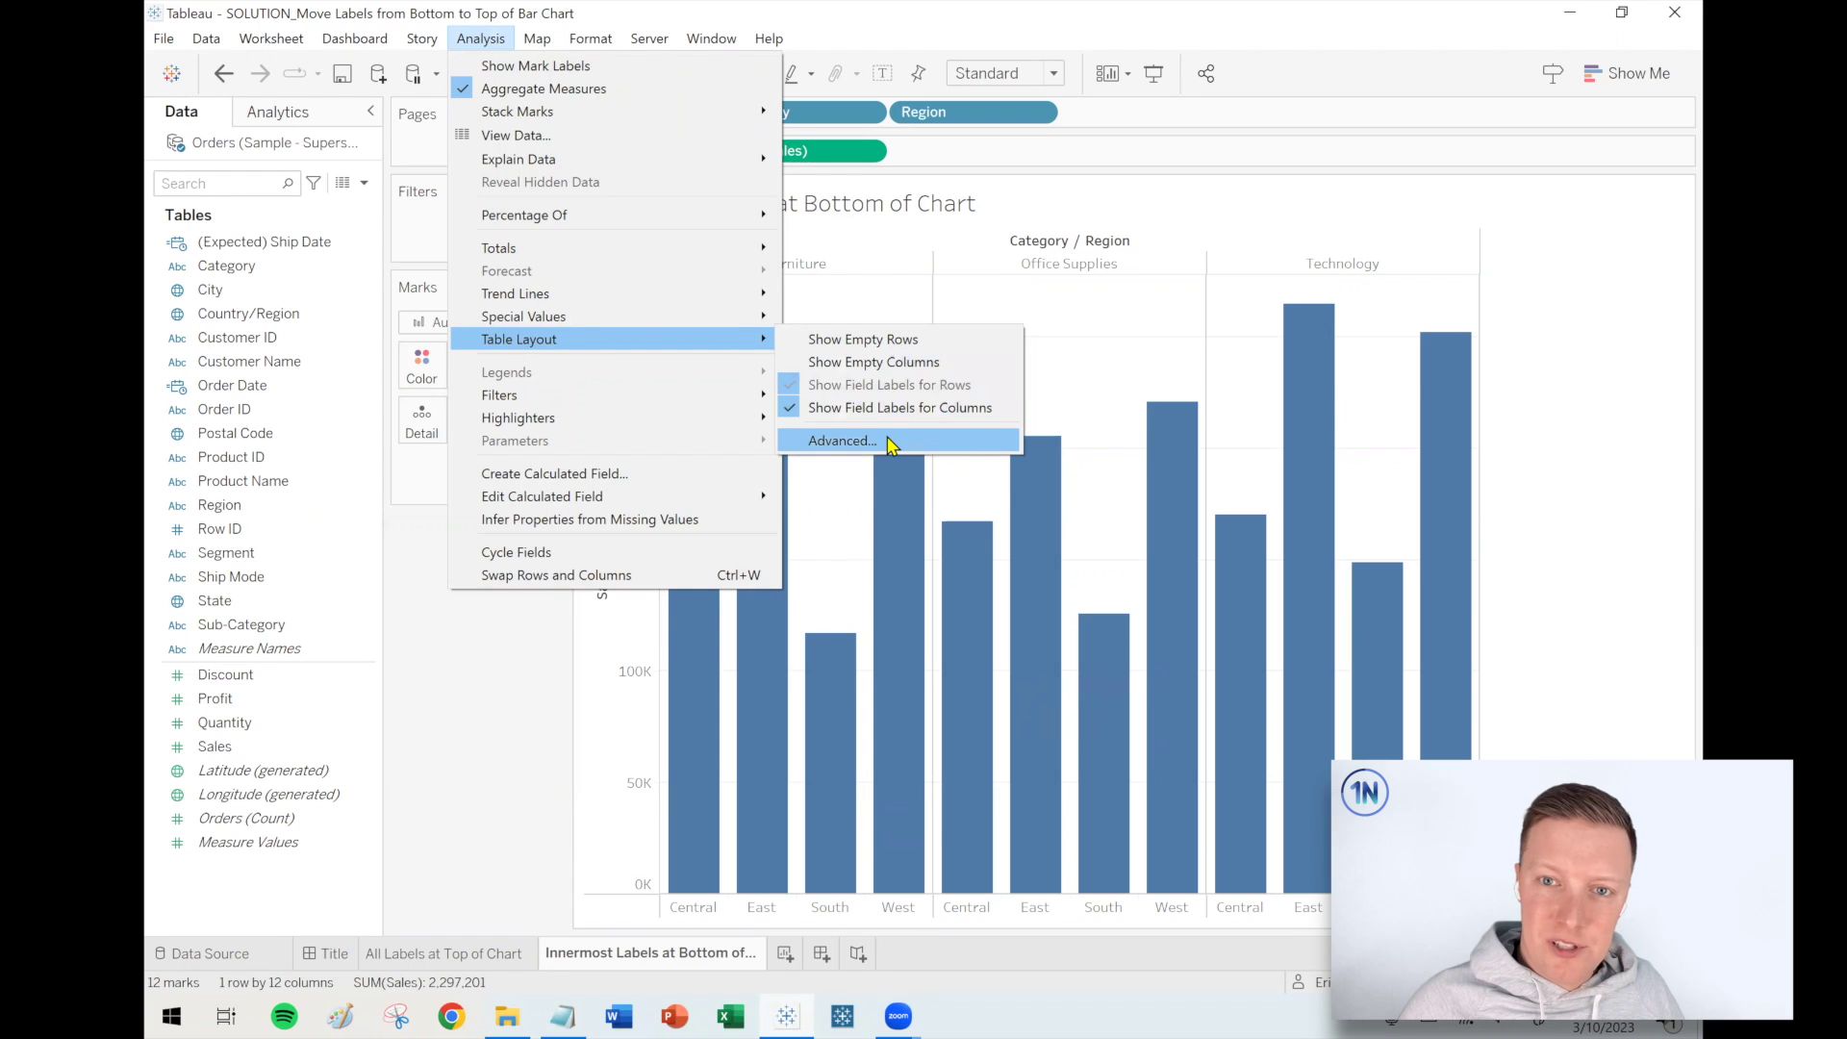
- Turn off 'Show innermost level at bottom of view' in Advanced Table Layout
{"action": "left_click", "coordinate": [840, 440]}
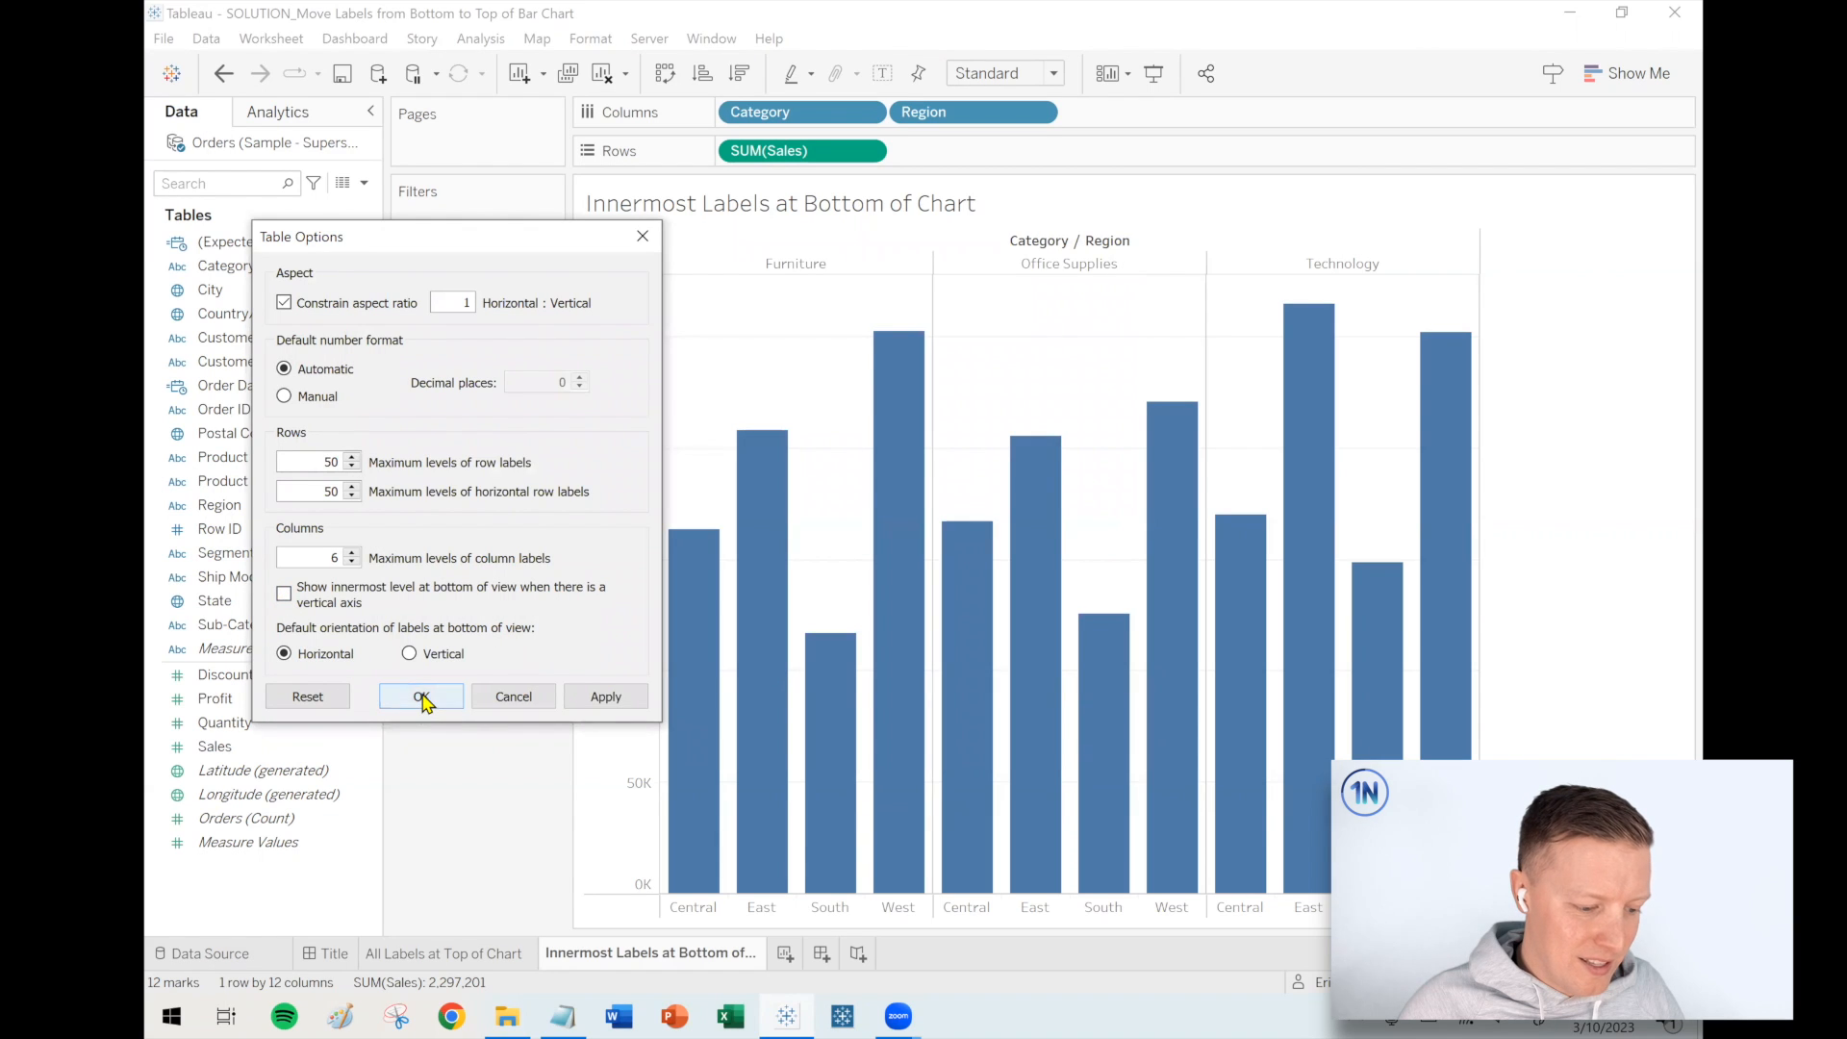
{"action": "left_click", "coordinate": [420, 697]}
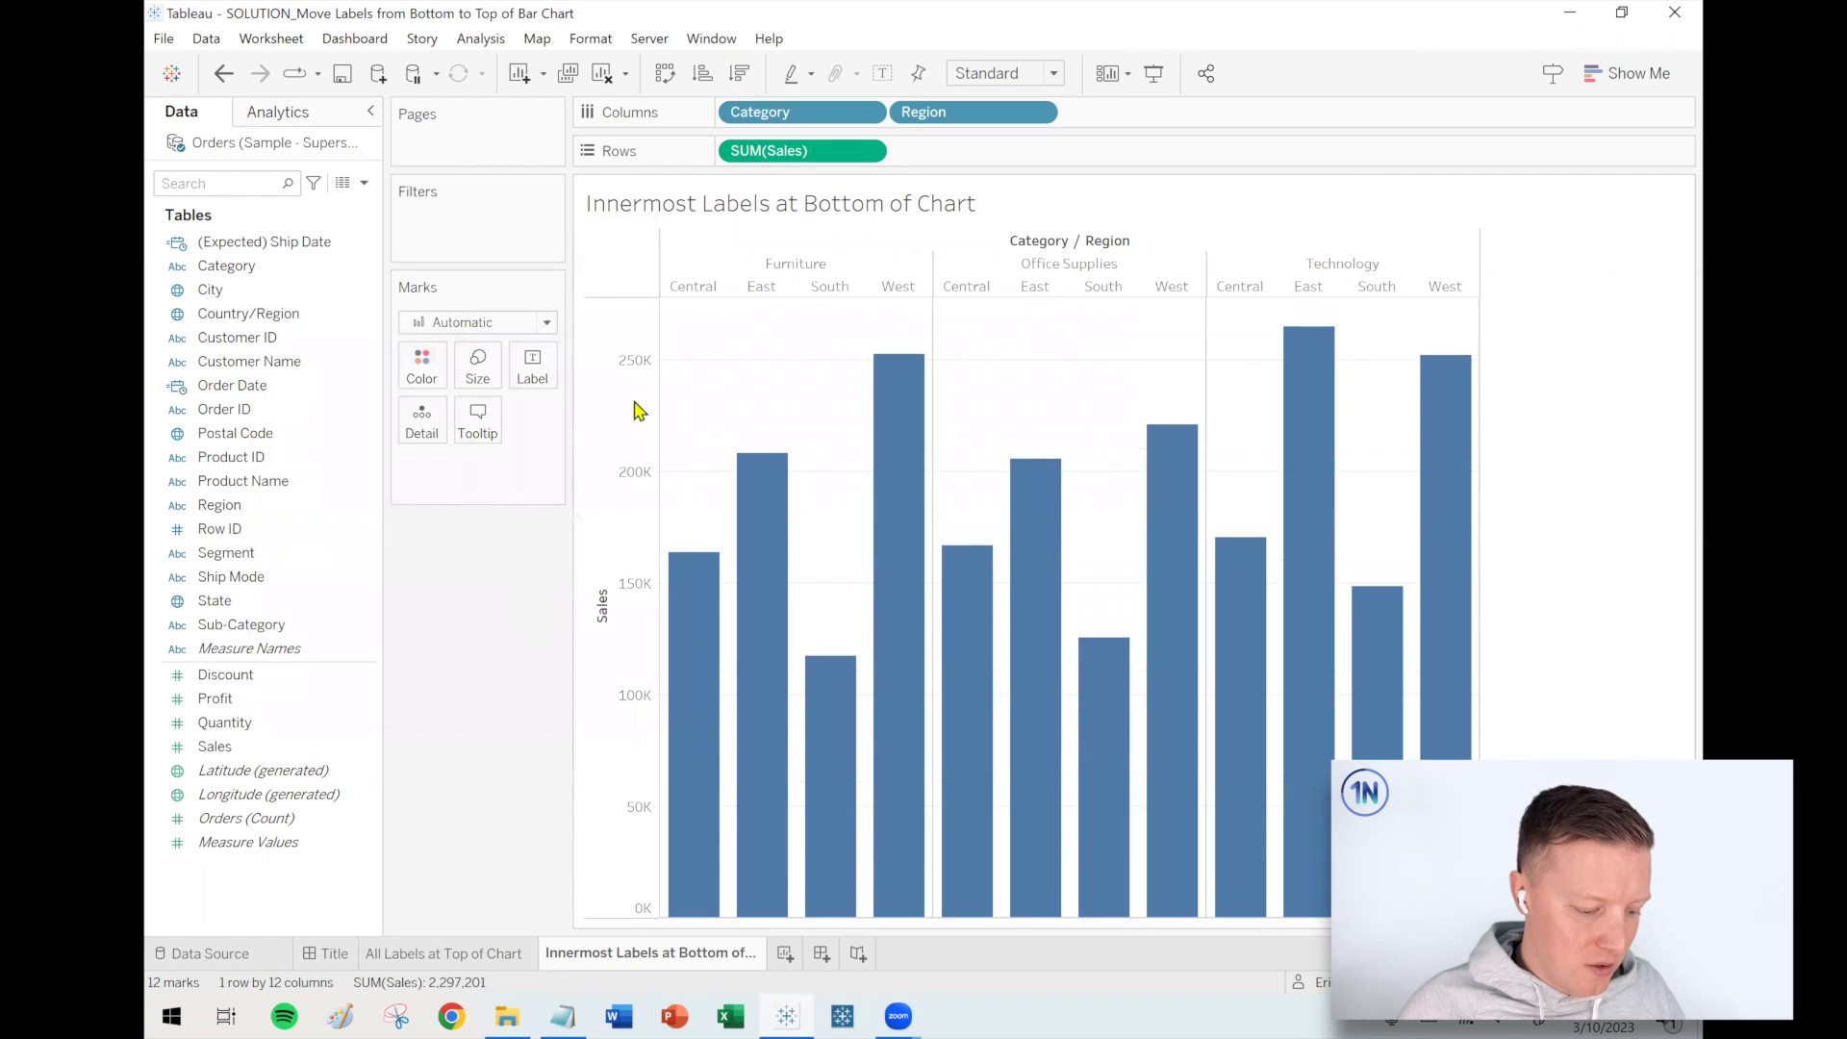
{"action": "left_click", "coordinate": [795, 284]}
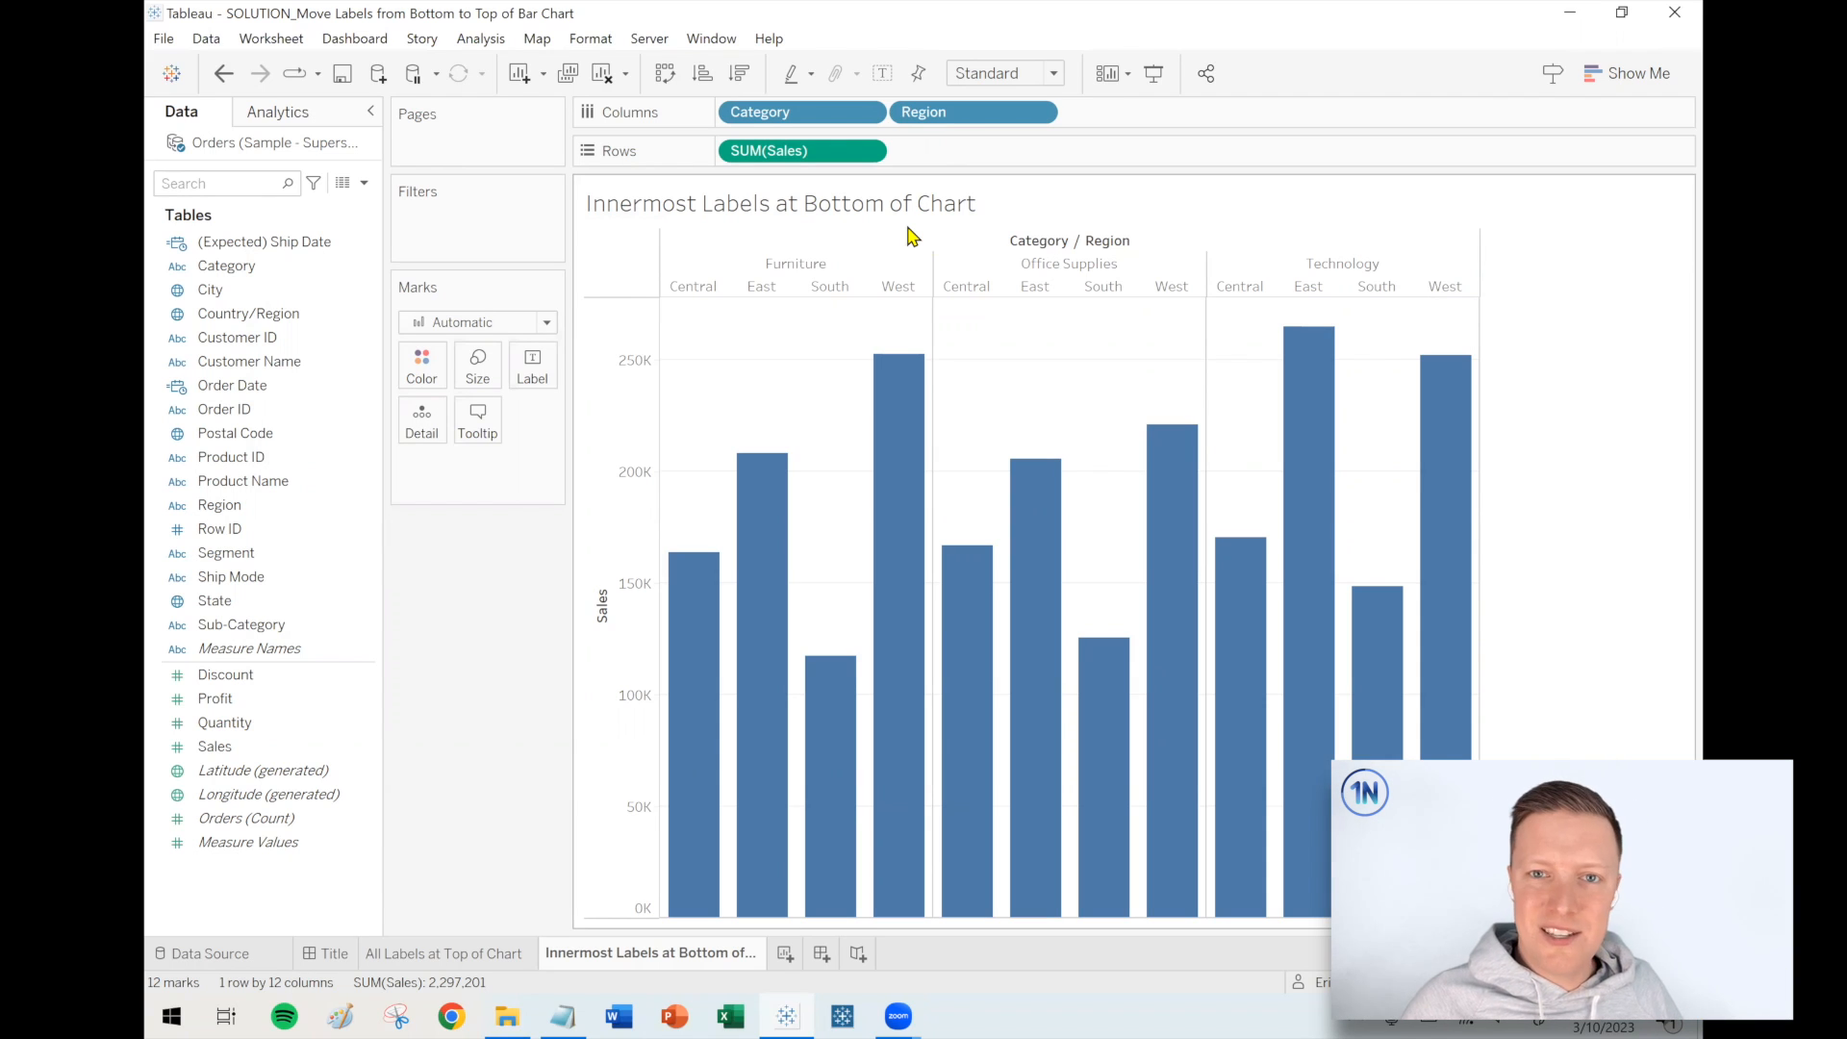
{"action": "mouse_move", "coordinate": [556, 479]}
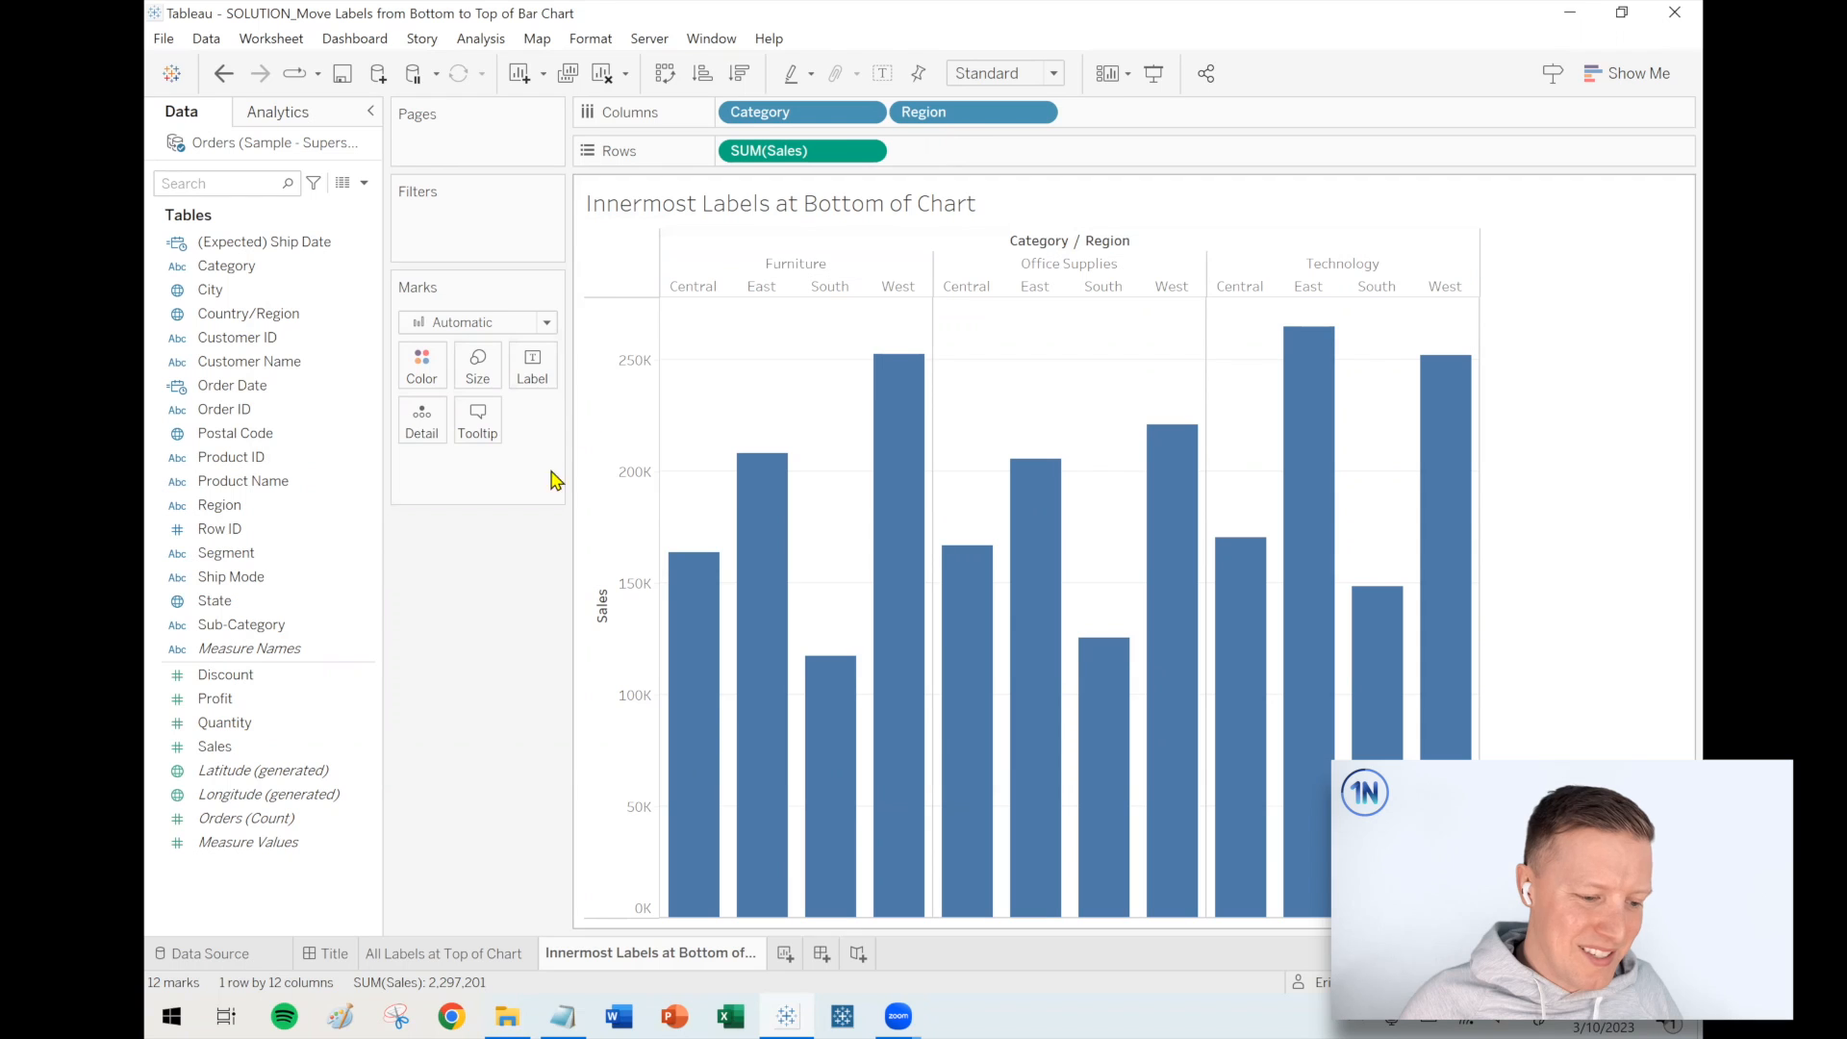
{"action": "mouse_move", "coordinate": [531, 523]}
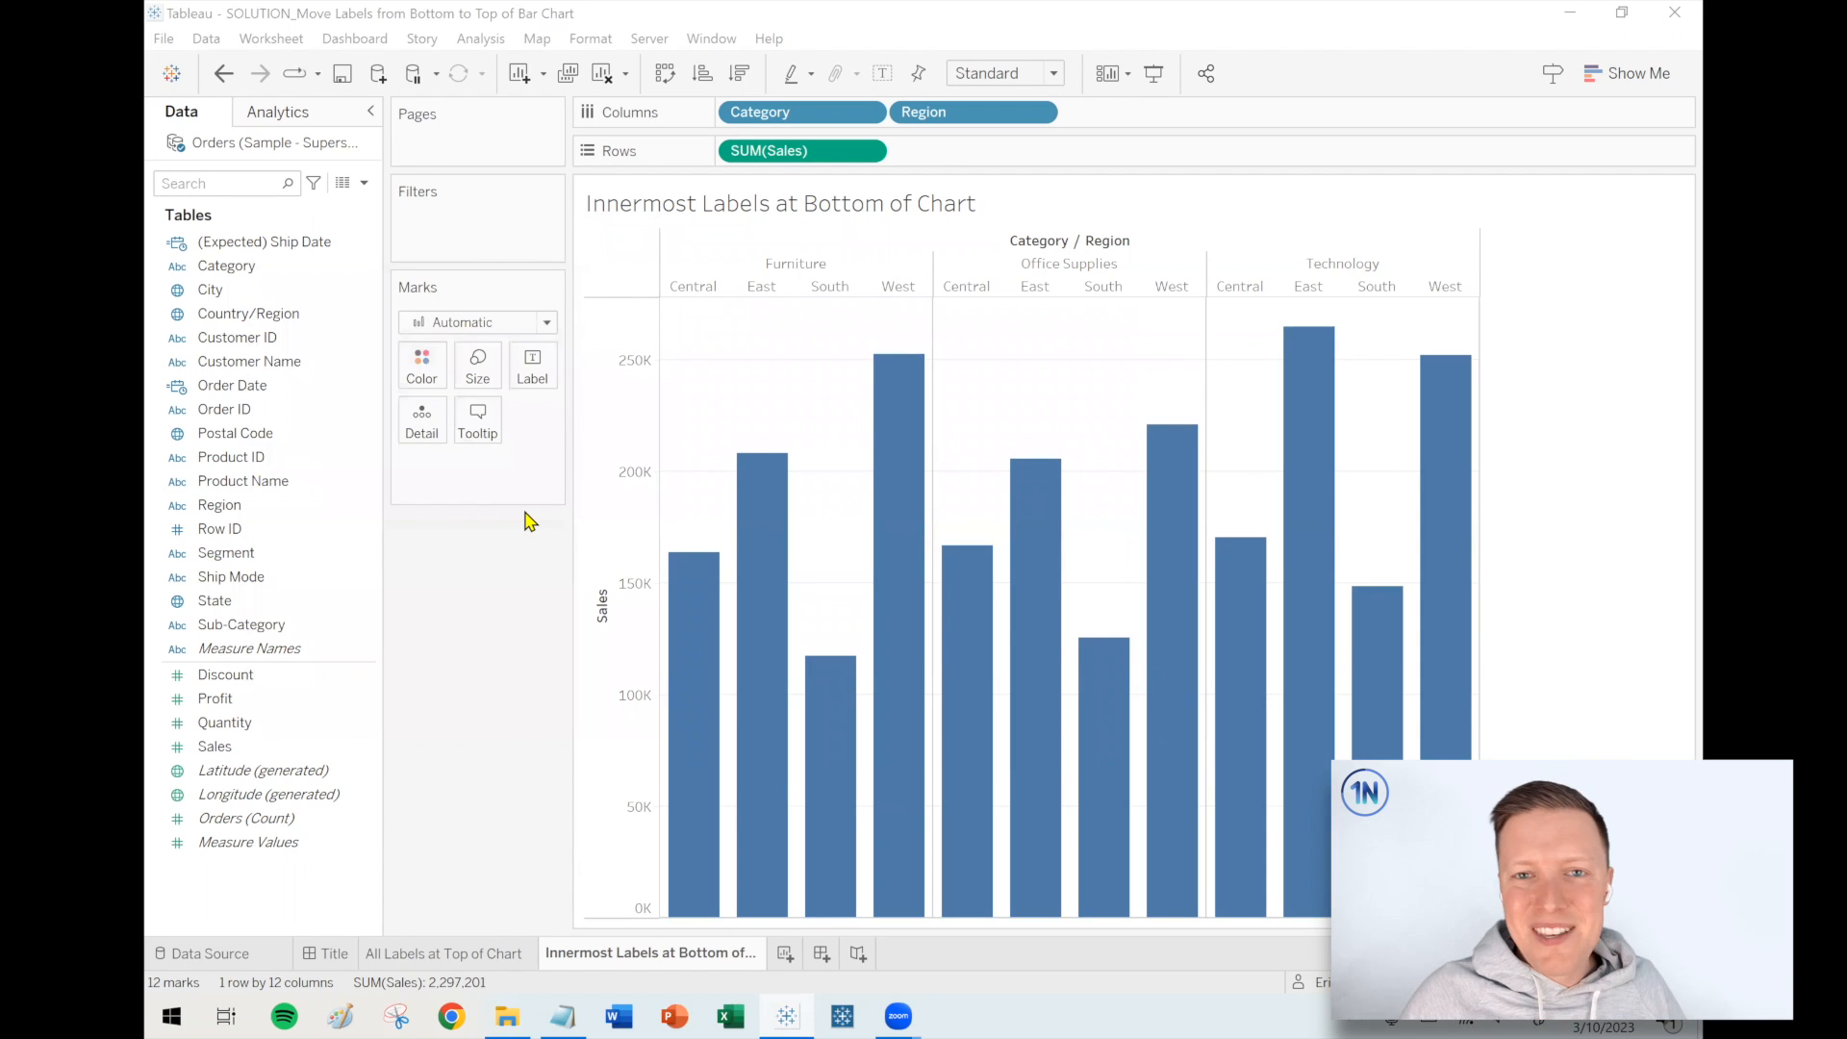
{"action": "mouse_move", "coordinate": [1092, 563]}
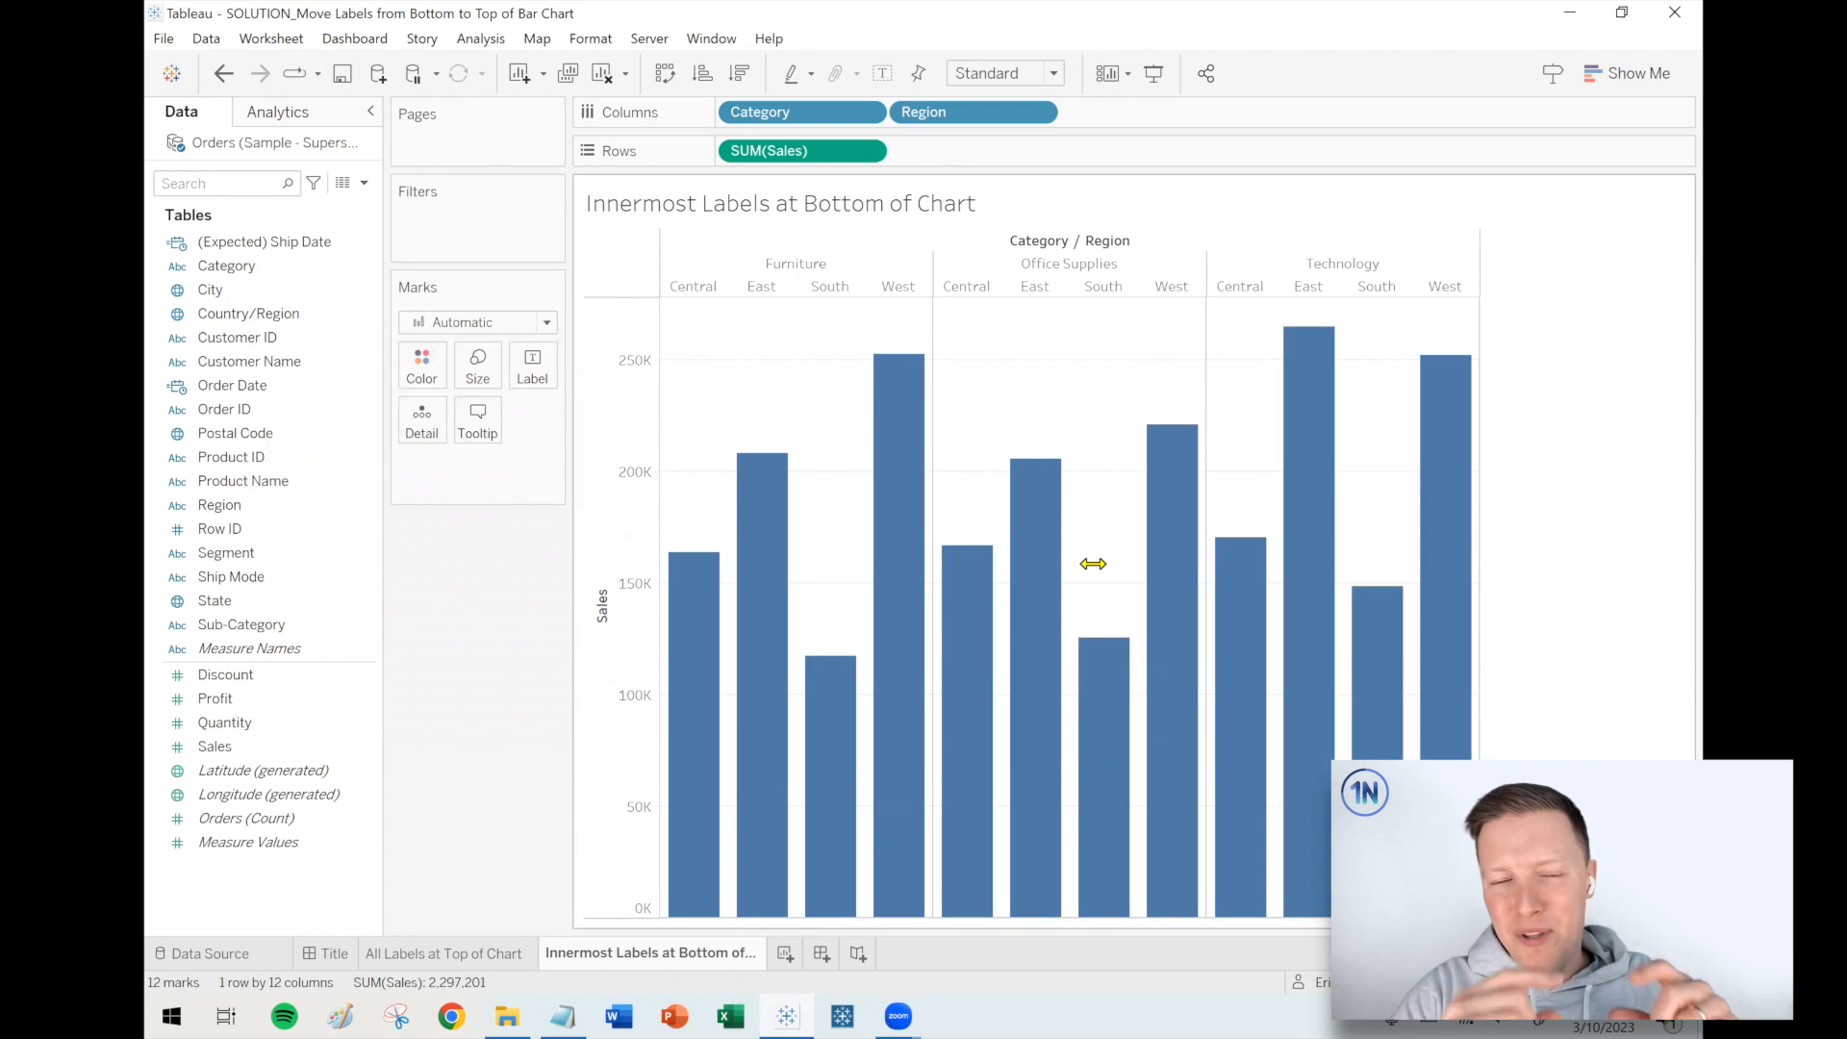
{"action": "mouse_move", "coordinate": [1092, 573]}
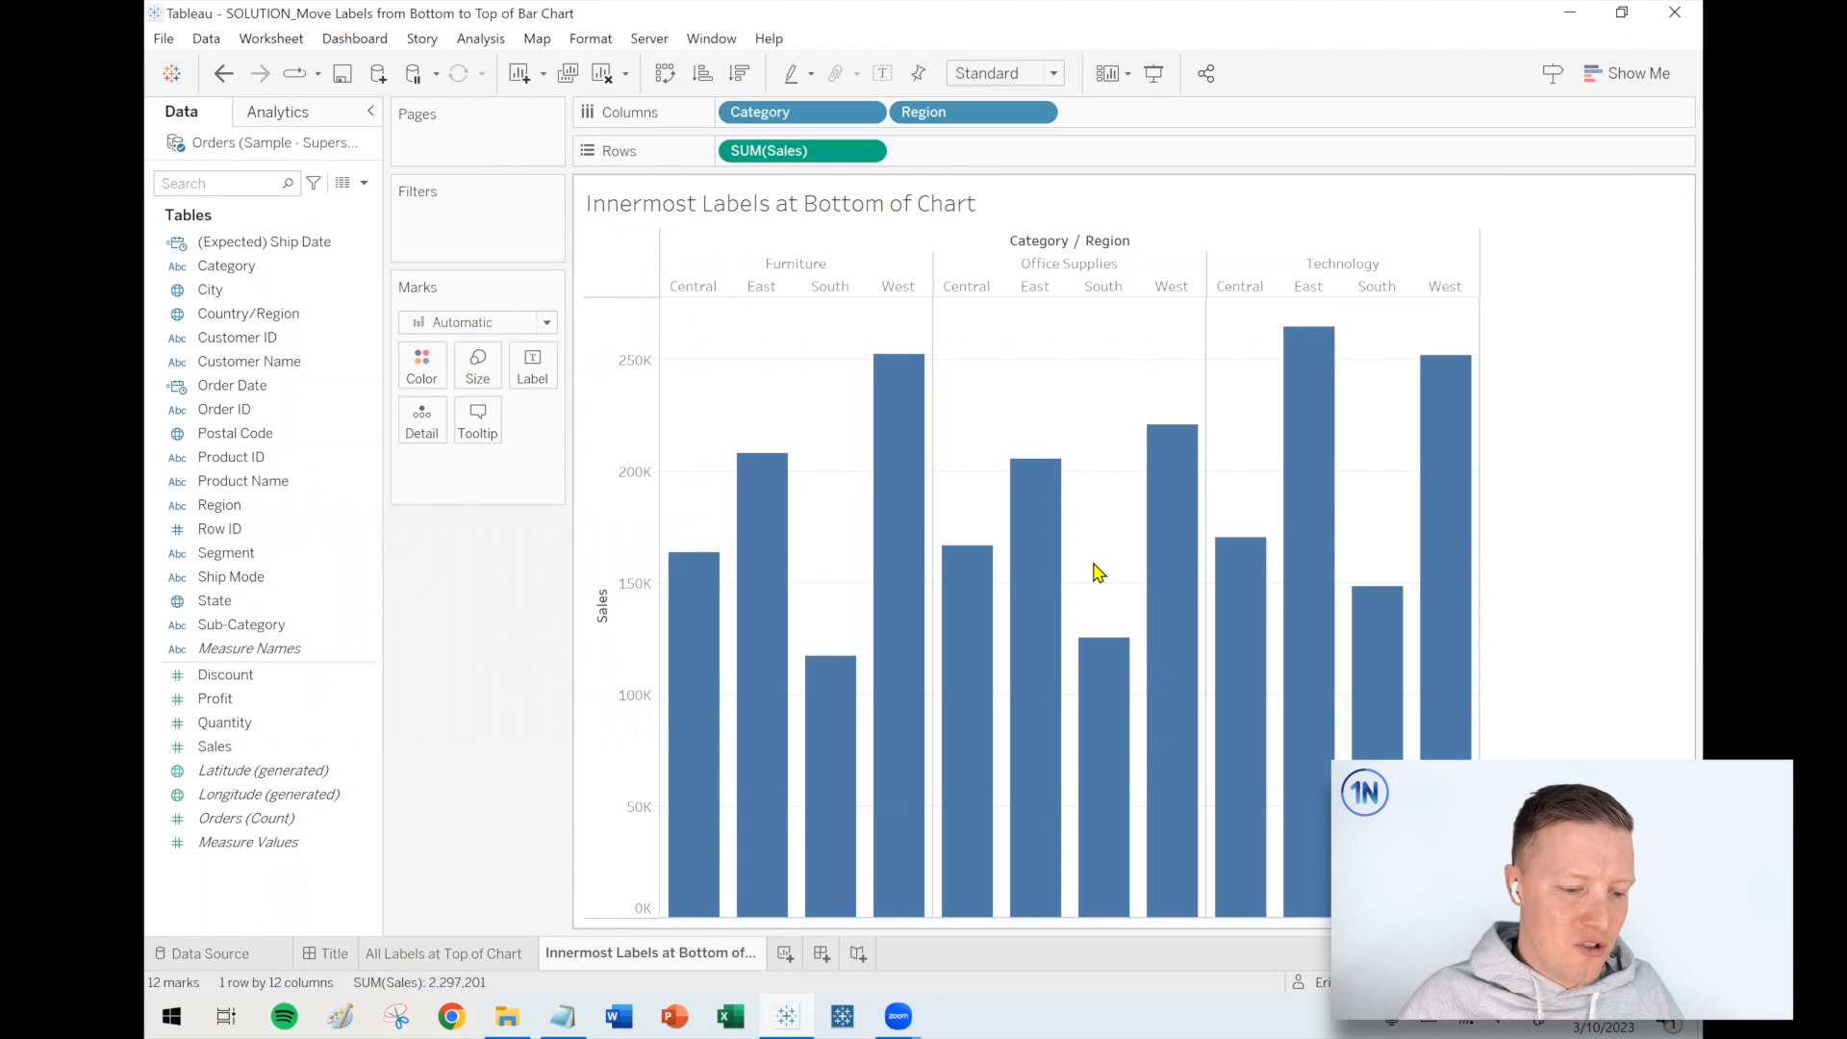